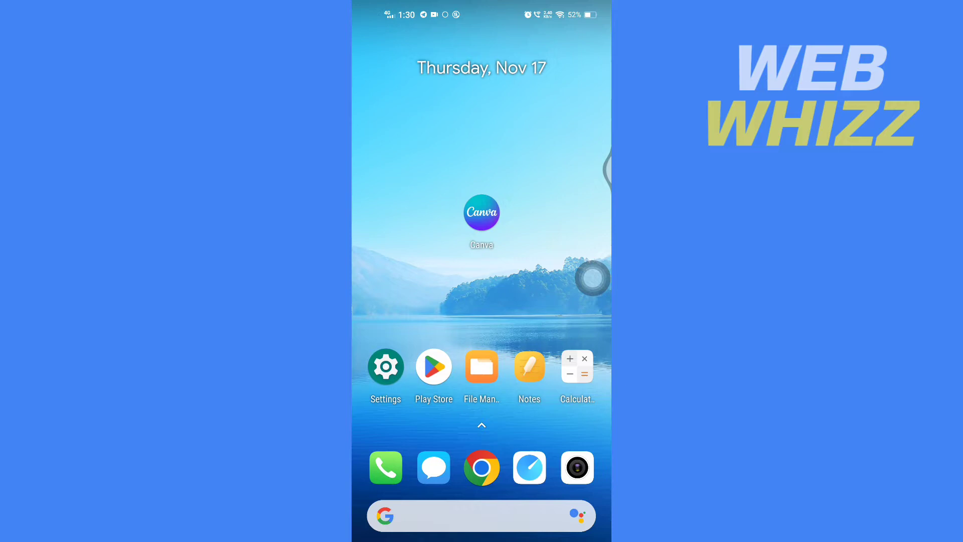
Launch the Canva app from the Android home screen.
{"action": "left_click", "coordinate": [481, 212]}
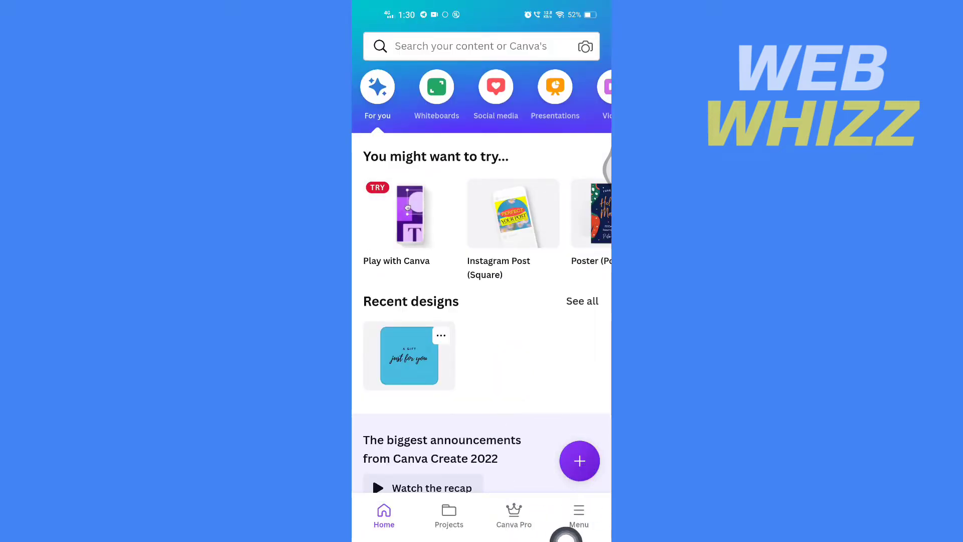
Open Canva's Menu and then the account's Settings page.
{"action": "left_click", "coordinate": [579, 515]}
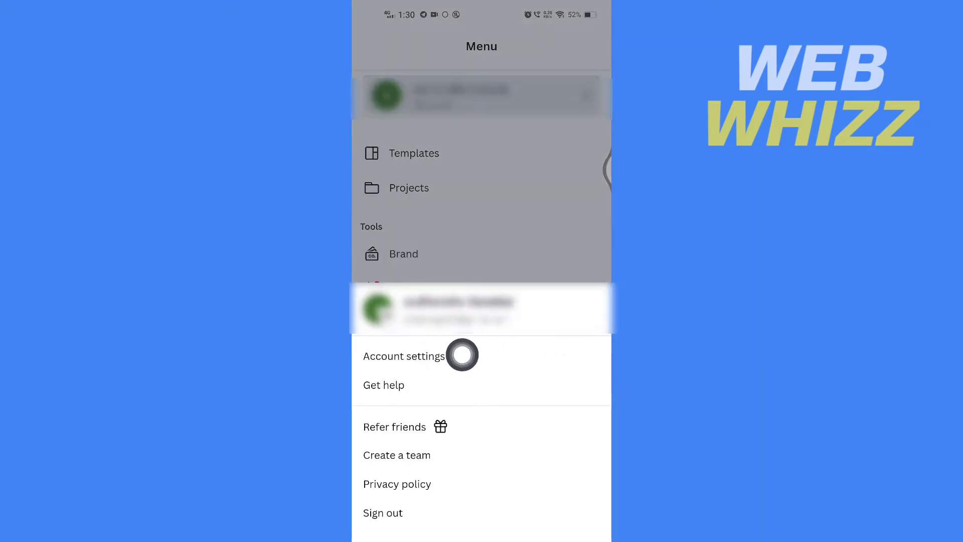
{"action": "left_click", "coordinate": [405, 357]}
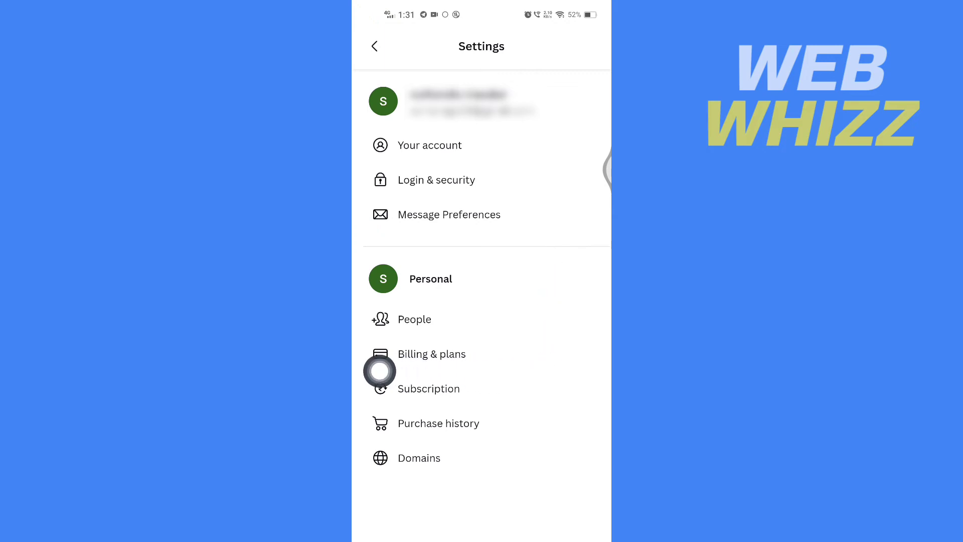
Open the Billing & plans page for the personal team.
{"action": "left_click", "coordinate": [431, 354]}
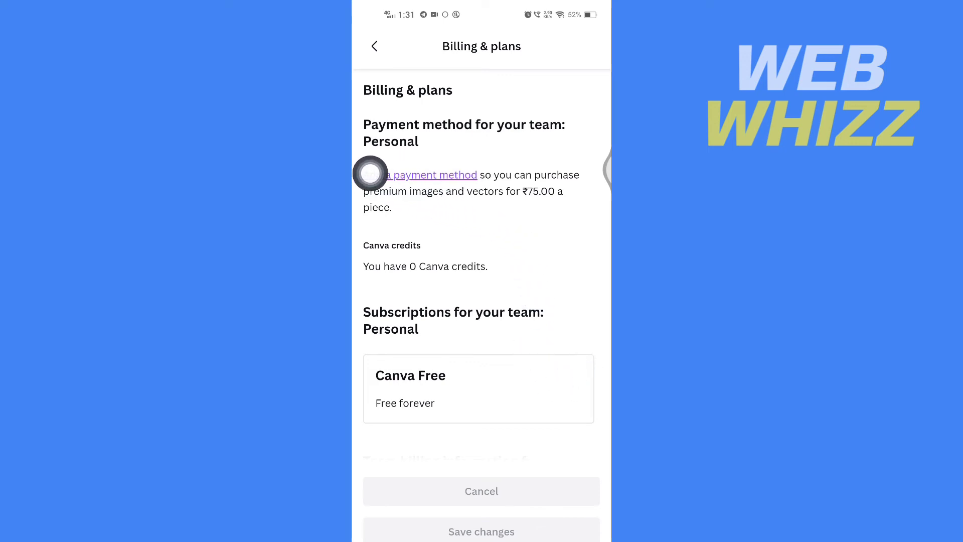
Open the 'Add a payment method' card entry form.
{"action": "left_click", "coordinate": [433, 174]}
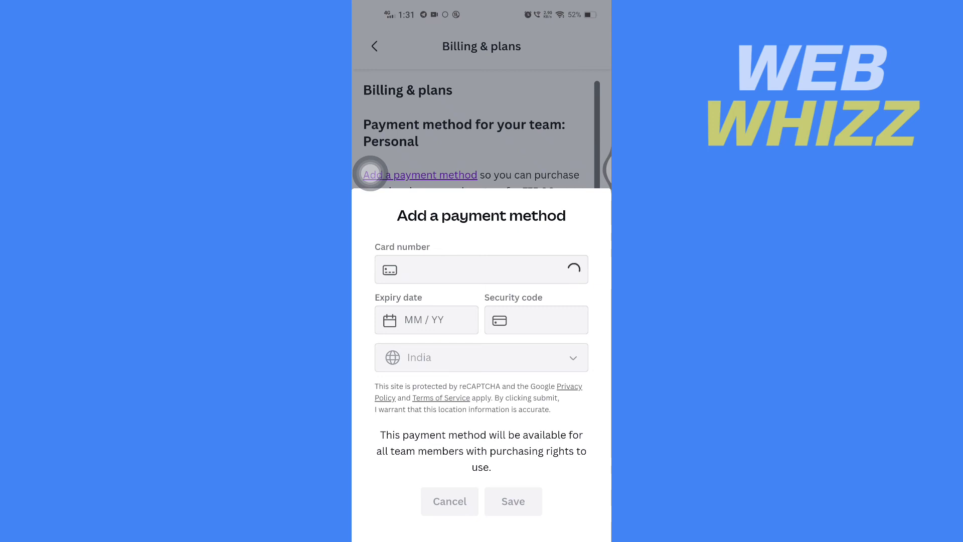